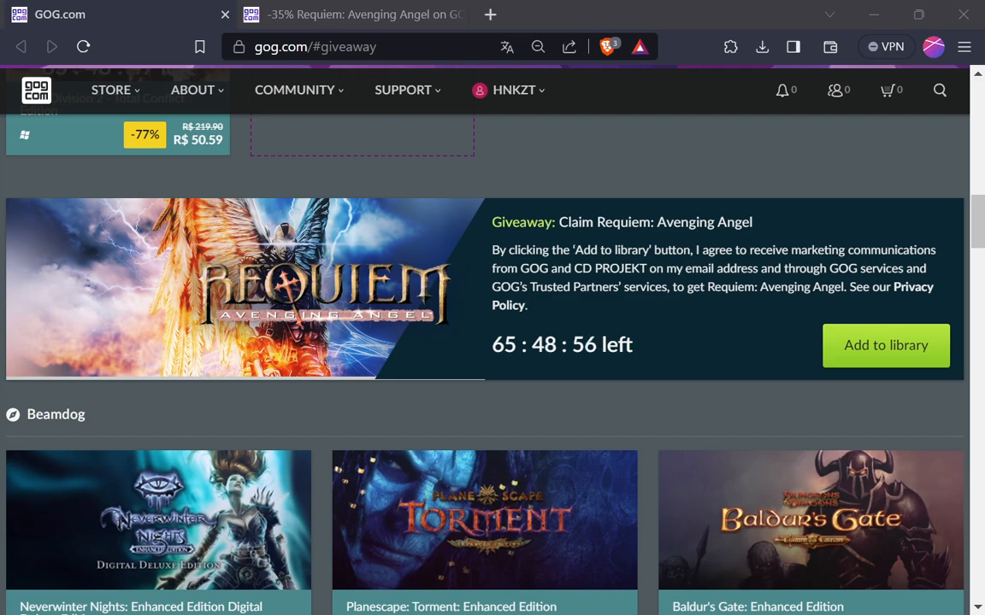
{"action": "mouse_move", "coordinate": [516, 373]}
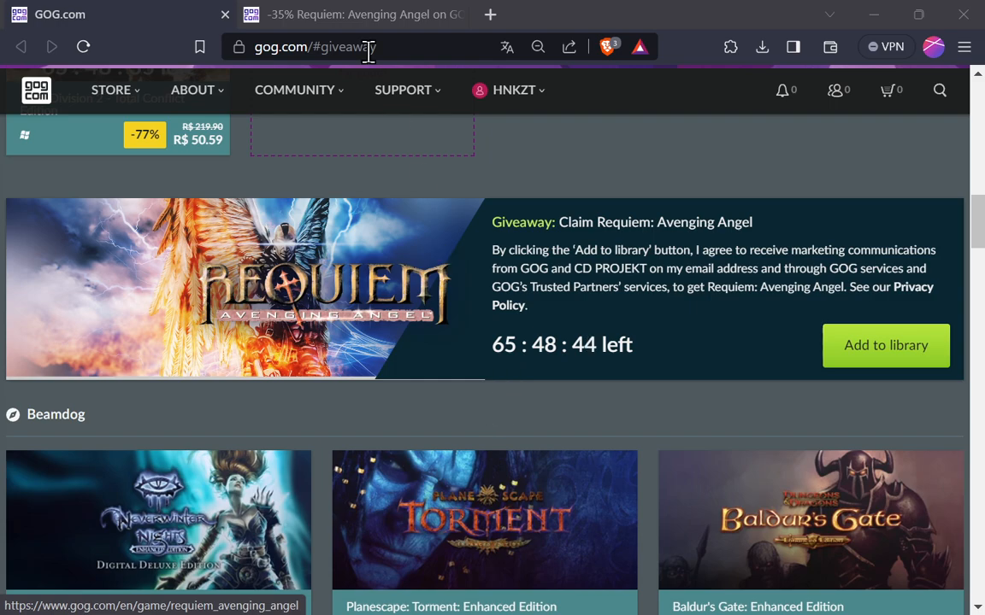
- Switch to the Requiem: Avenging Angel store page and move down to its screenshot thumbnails
{"action": "left_click", "coordinate": [350, 14]}
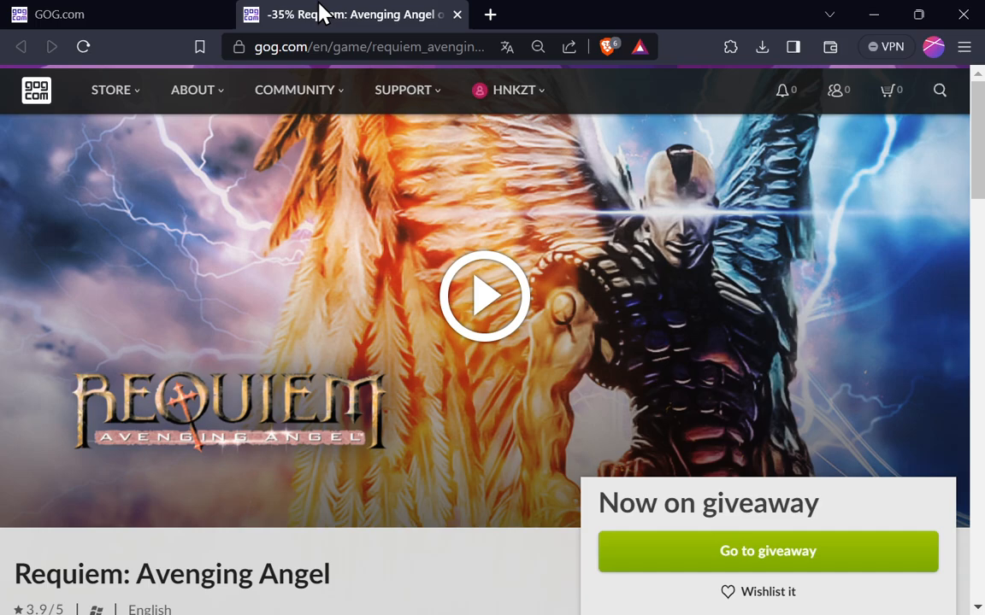
{"action": "mouse_move", "coordinate": [574, 133]}
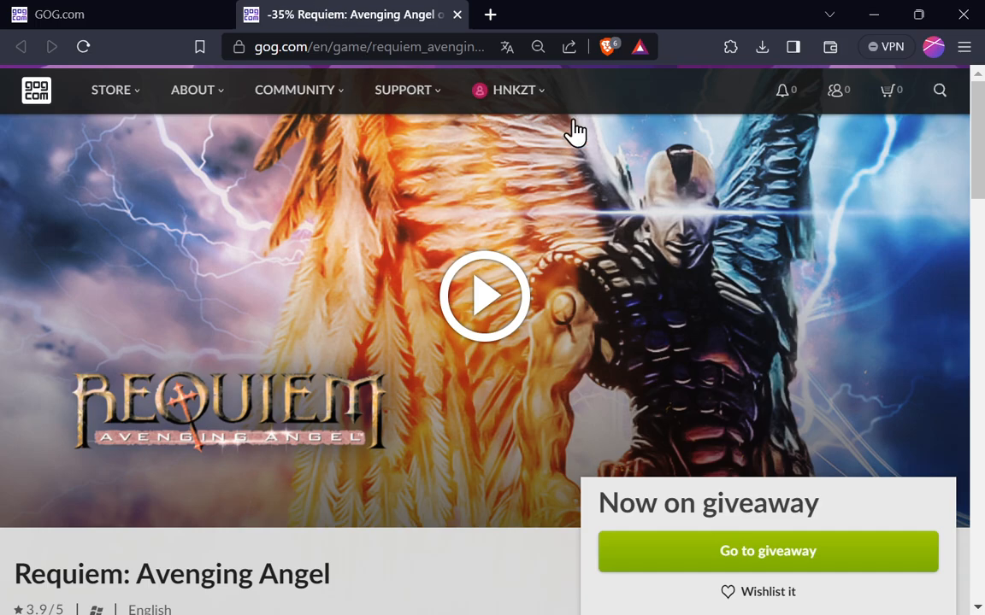
{"action": "scroll", "scroll_direction": "down", "scroll_amount": 3}
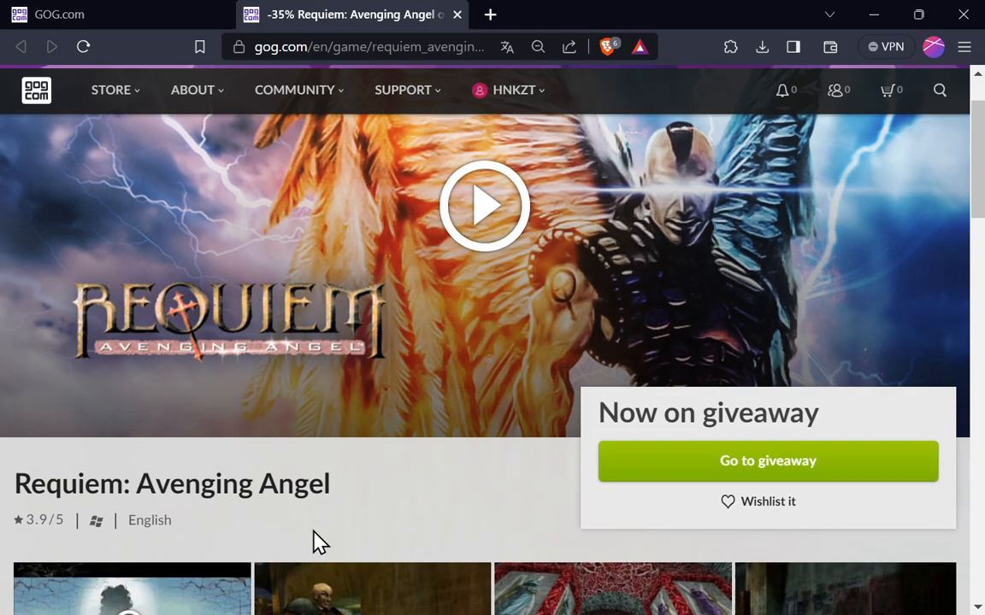
{"action": "scroll", "scroll_direction": "down", "scroll_amount": 3}
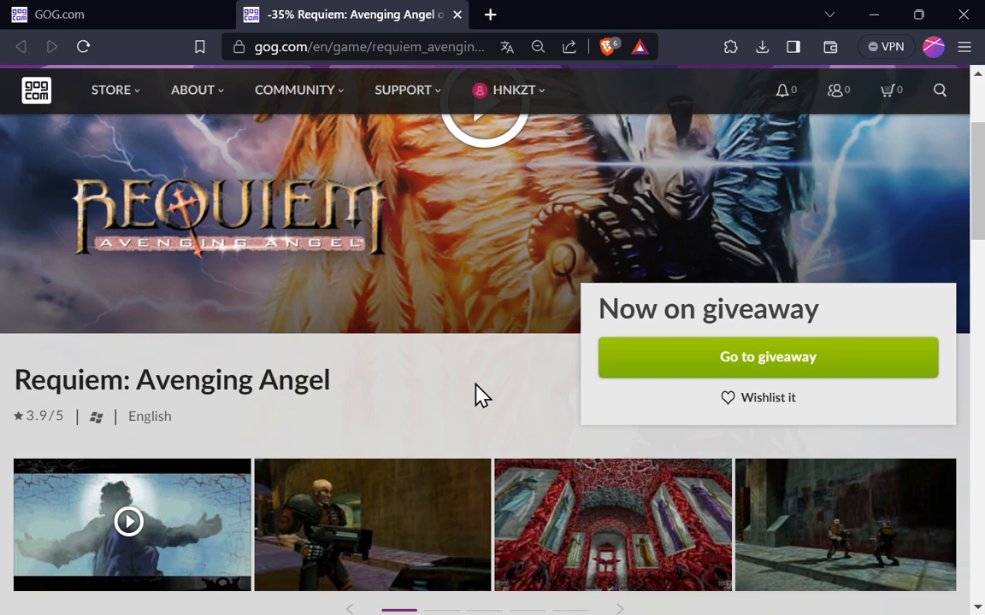
{"action": "mouse_move", "coordinate": [506, 472]}
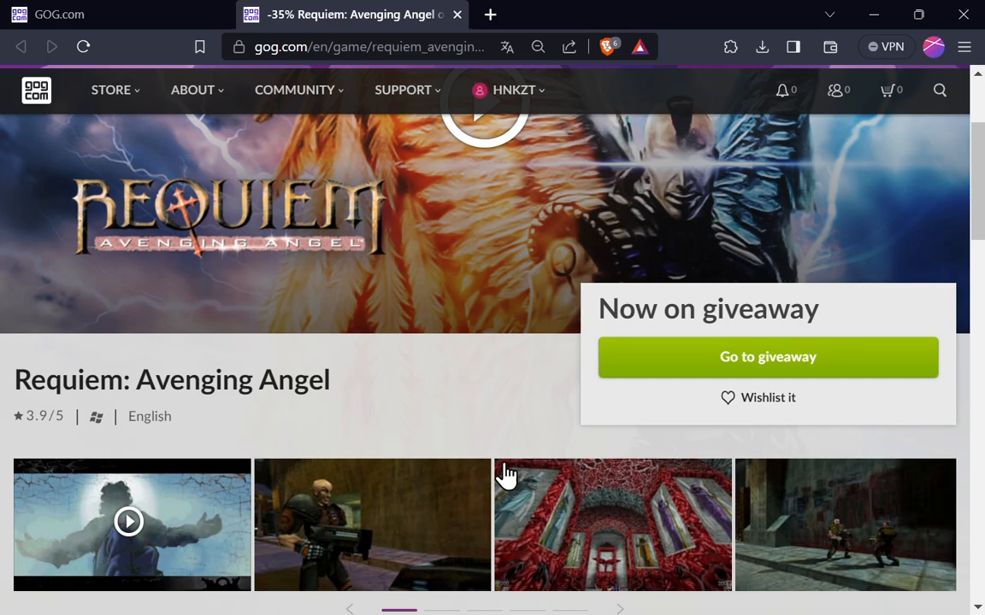
{"action": "scroll", "scroll_direction": "down", "scroll_amount": 3}
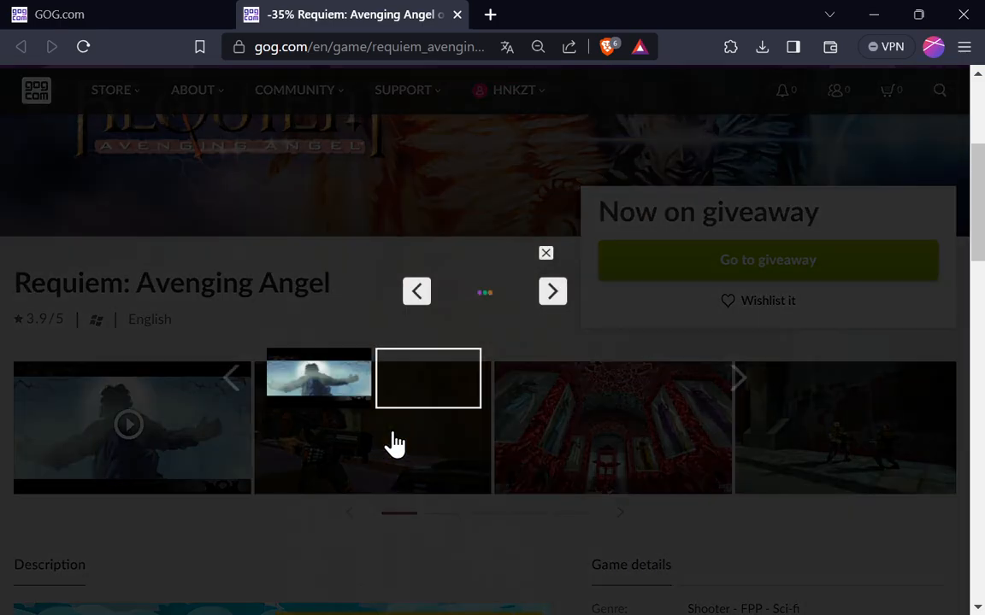
- Enlarge a screenshot and step through the next images in the gallery
{"action": "left_click", "coordinate": [427, 378]}
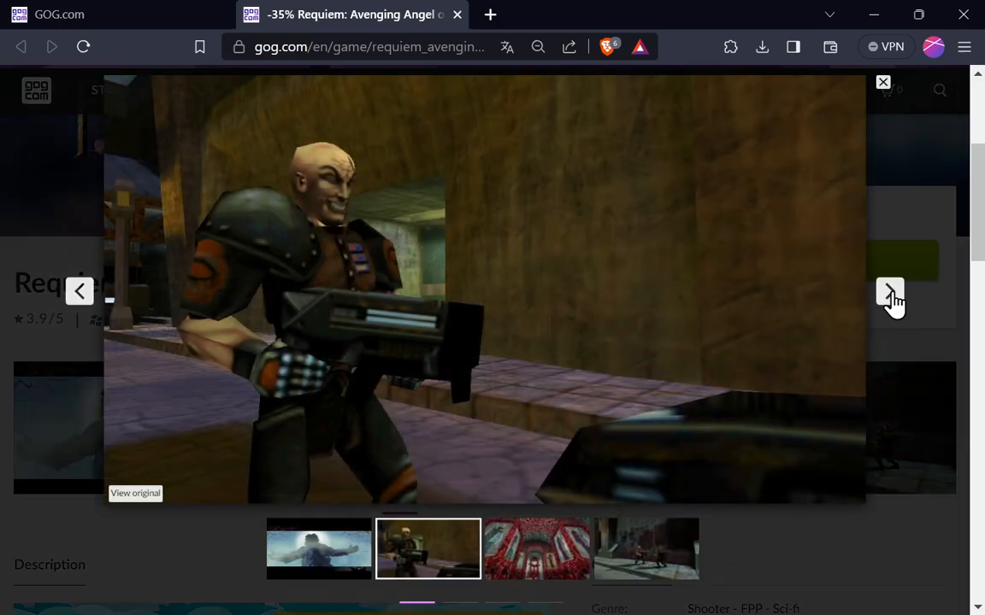
{"action": "left_click", "coordinate": [889, 291]}
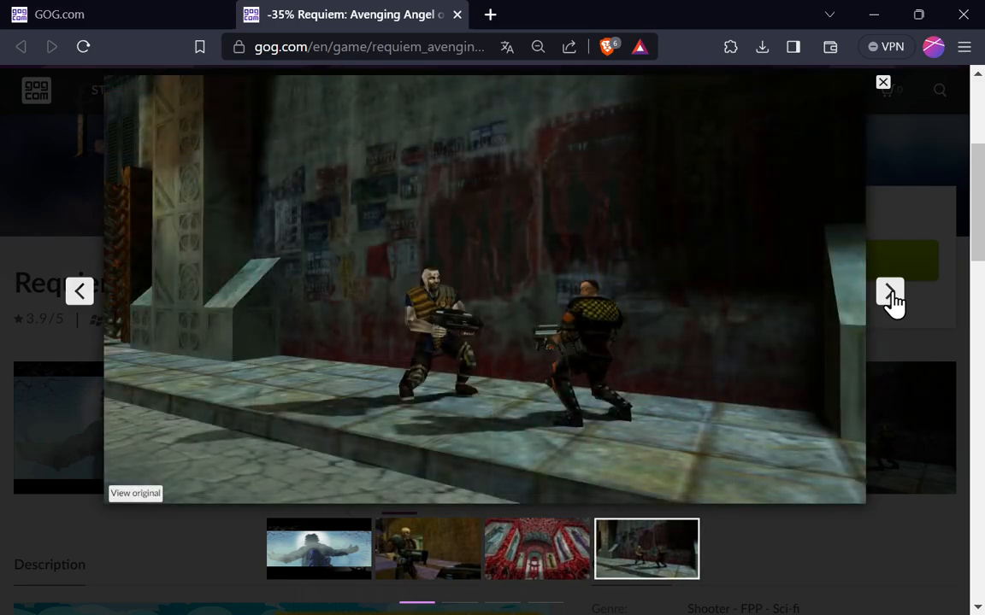
{"action": "left_click", "coordinate": [882, 82]}
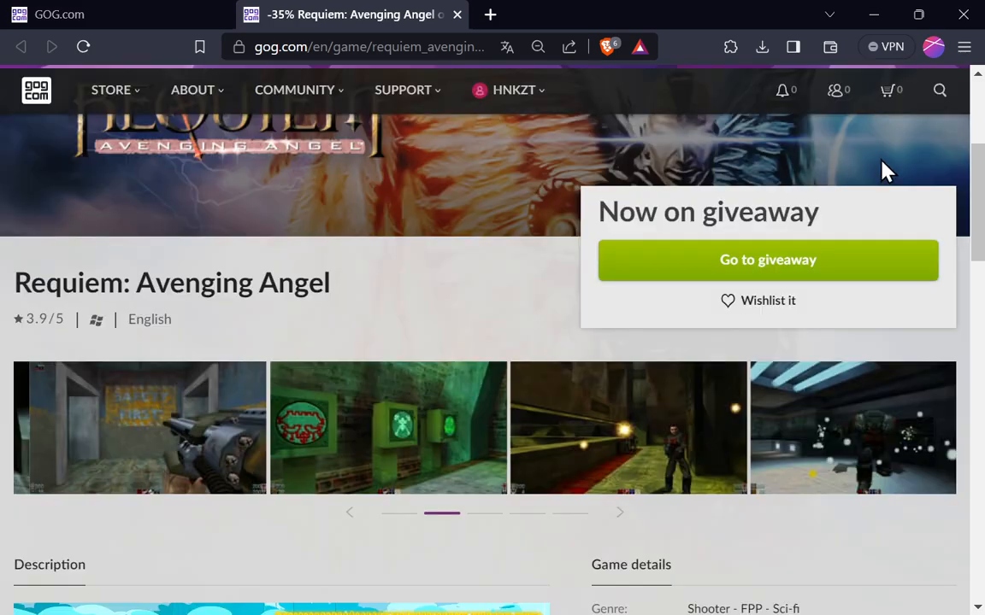
- Move down past the Game details panel to the description bullets, Game features and Languages
{"action": "scroll", "scroll_direction": "down", "scroll_amount": 3}
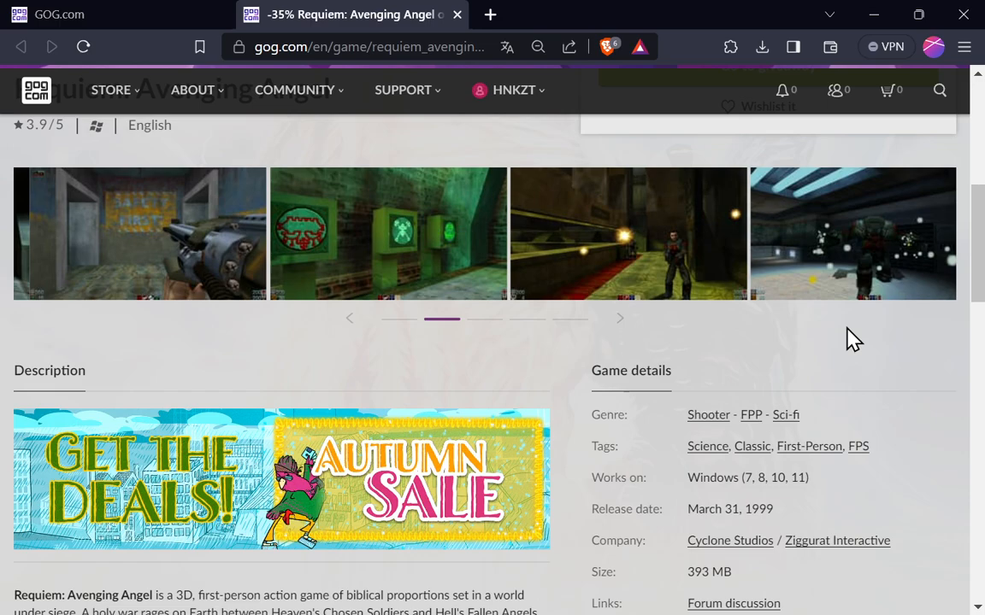
{"action": "mouse_move", "coordinate": [707, 415]}
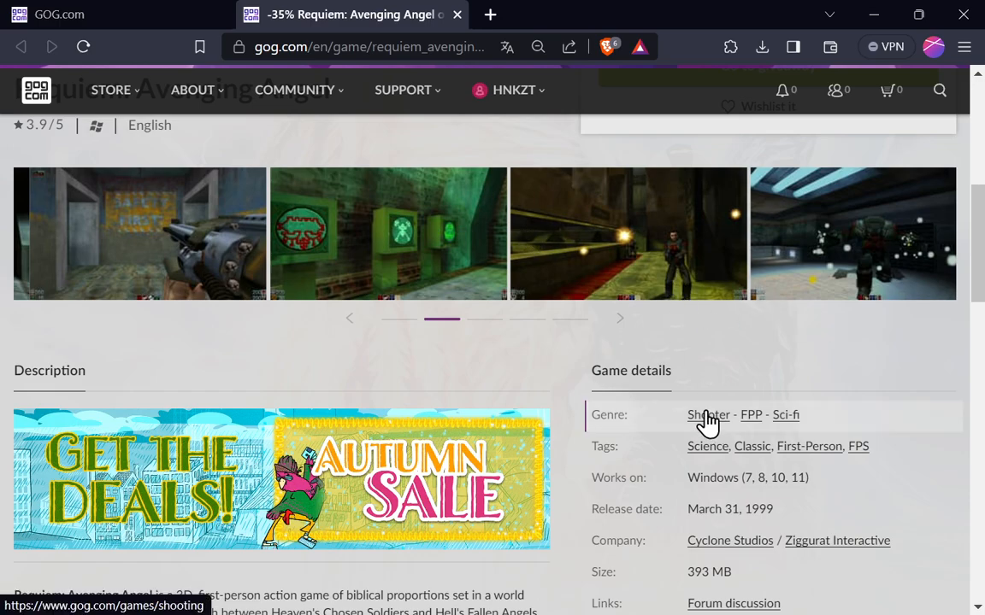
{"action": "mouse_move", "coordinate": [795, 436]}
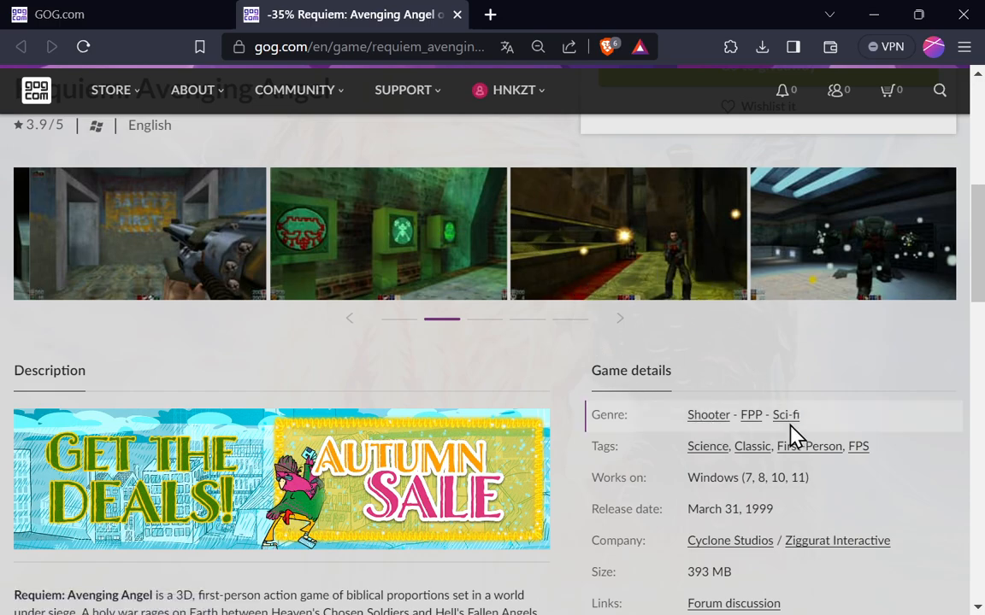
{"action": "scroll", "scroll_direction": "down", "scroll_amount": 3}
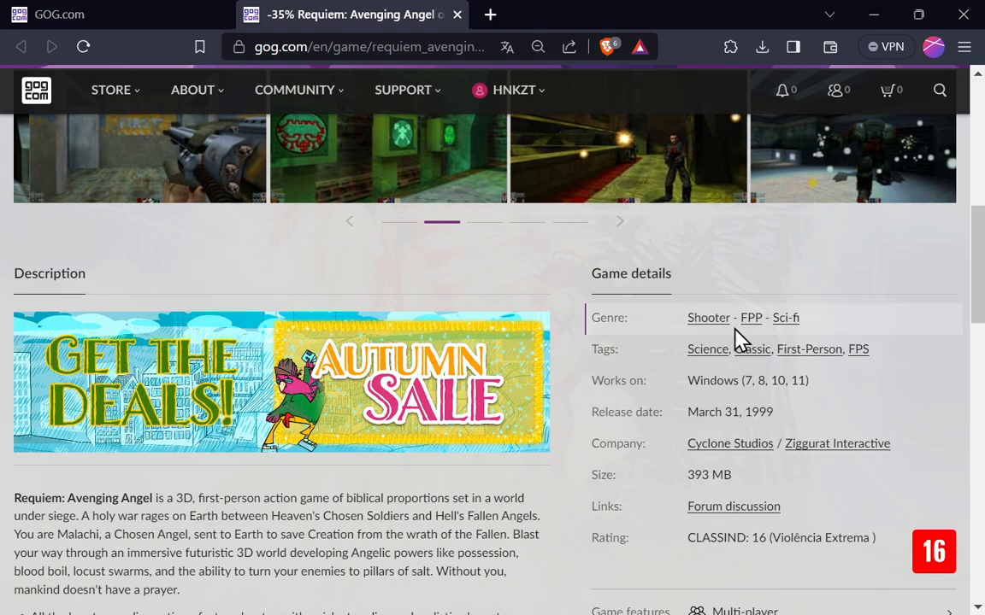
{"action": "mouse_move", "coordinate": [769, 342]}
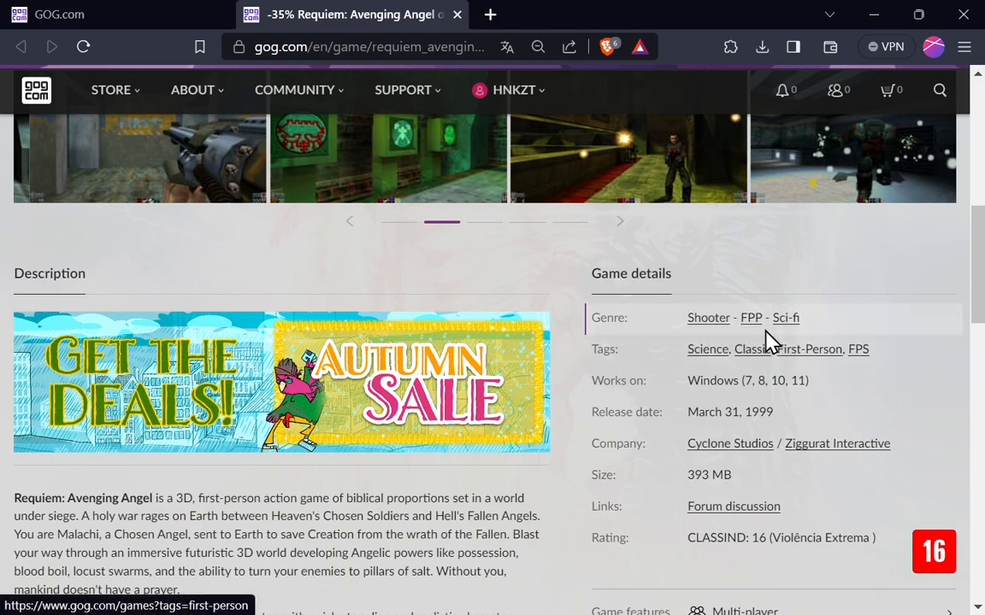
{"action": "mouse_move", "coordinate": [784, 317]}
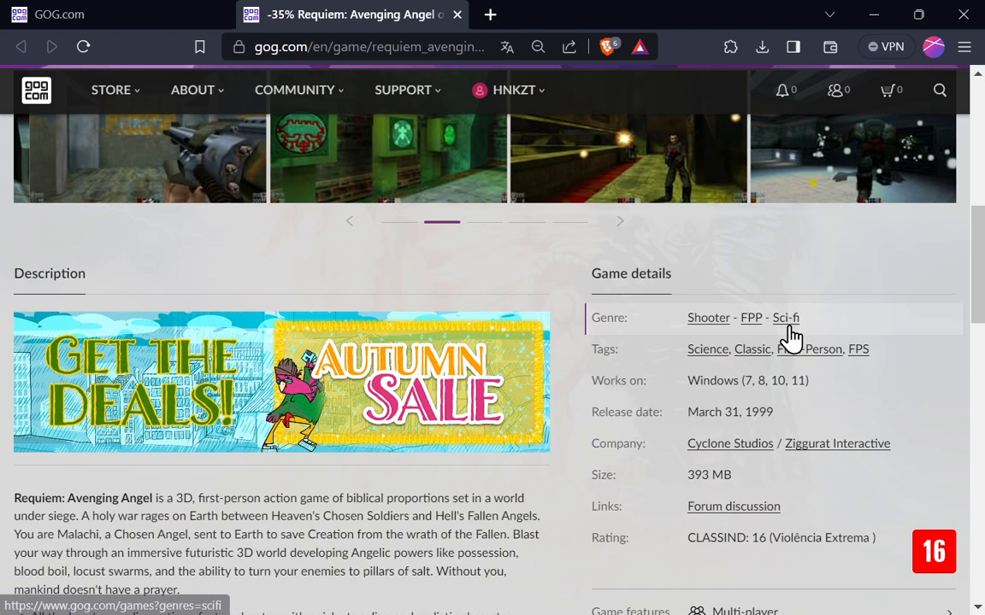
{"action": "mouse_move", "coordinate": [732, 373]}
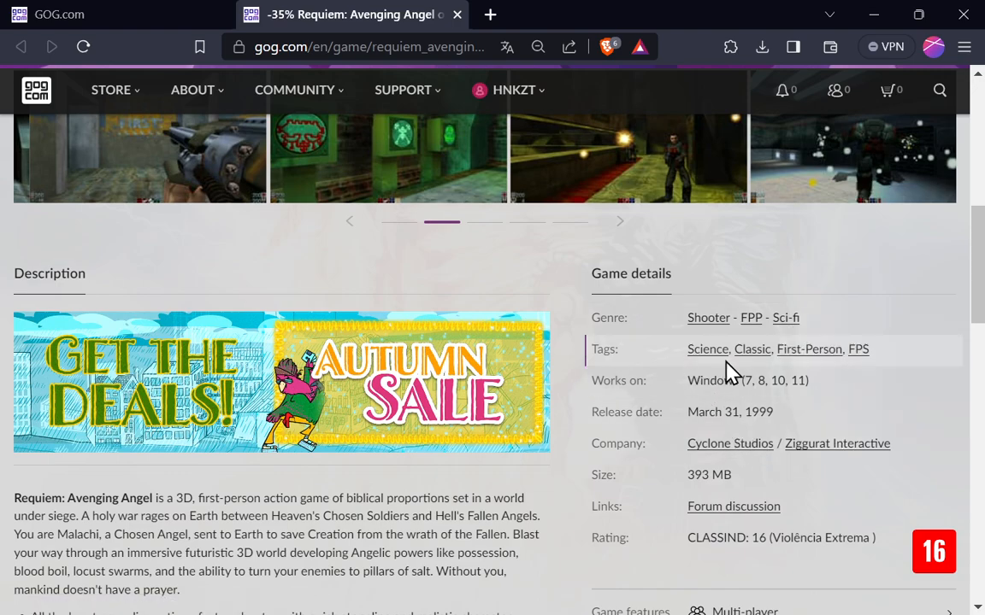
{"action": "mouse_move", "coordinate": [905, 395]}
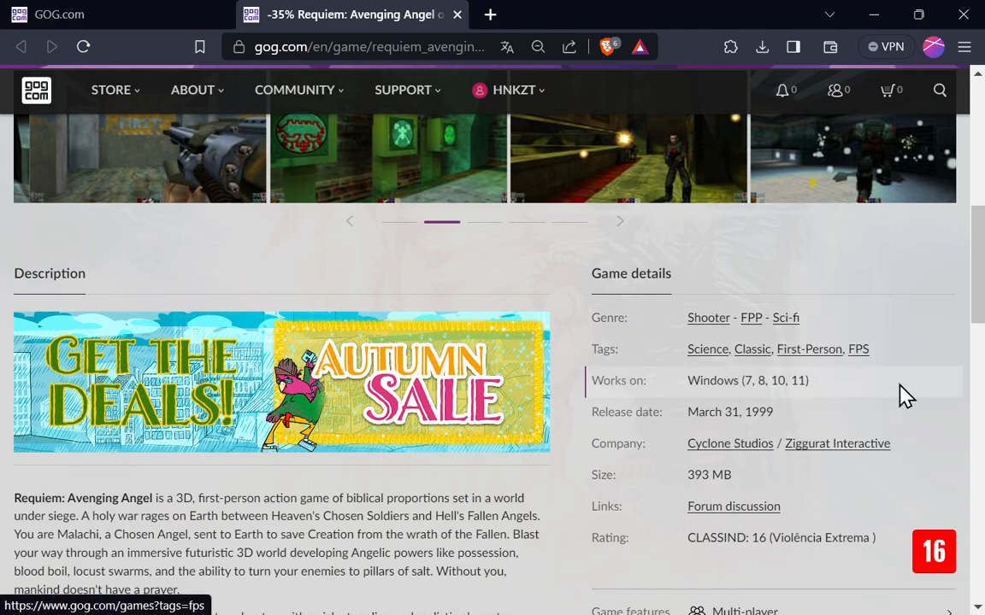
{"action": "mouse_move", "coordinate": [739, 402]}
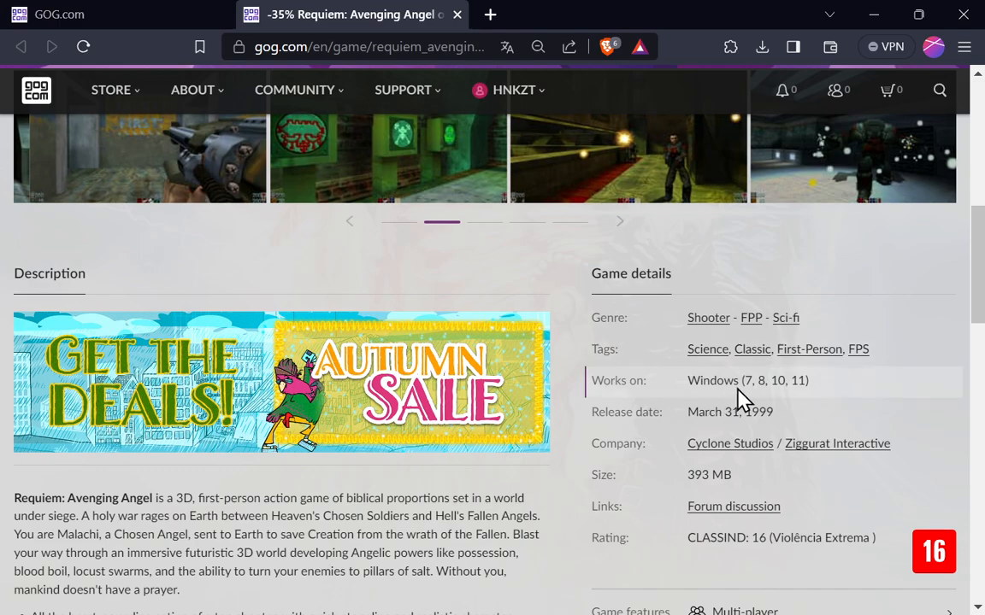
{"action": "mouse_move", "coordinate": [807, 416]}
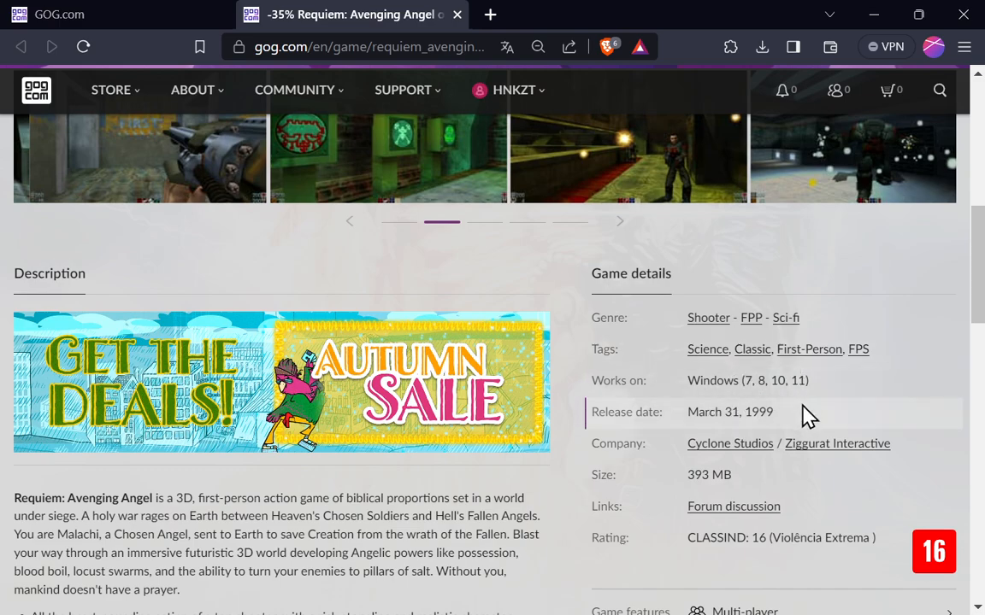
{"action": "mouse_move", "coordinate": [824, 475]}
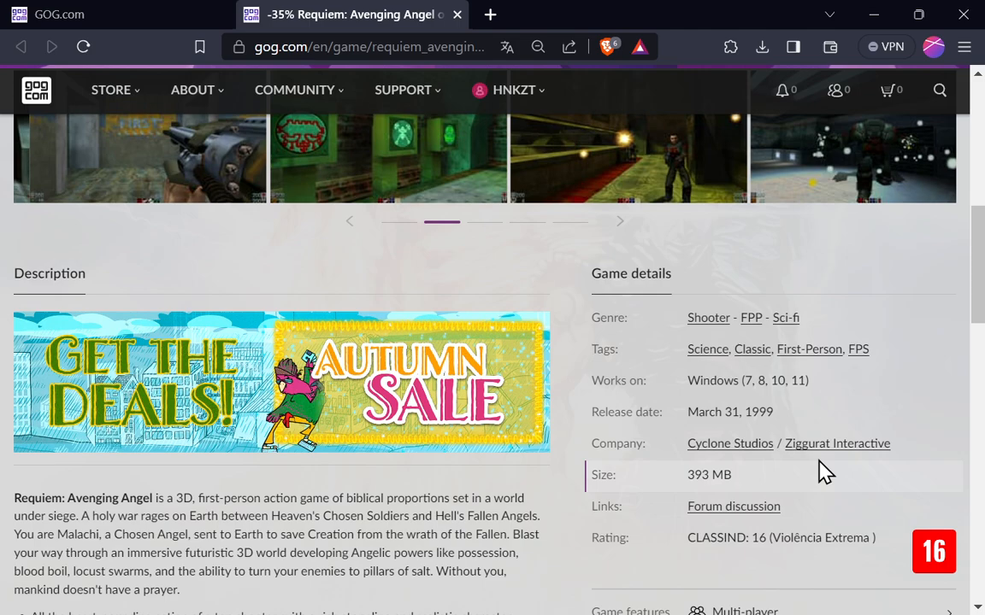
{"action": "mouse_move", "coordinate": [807, 442]}
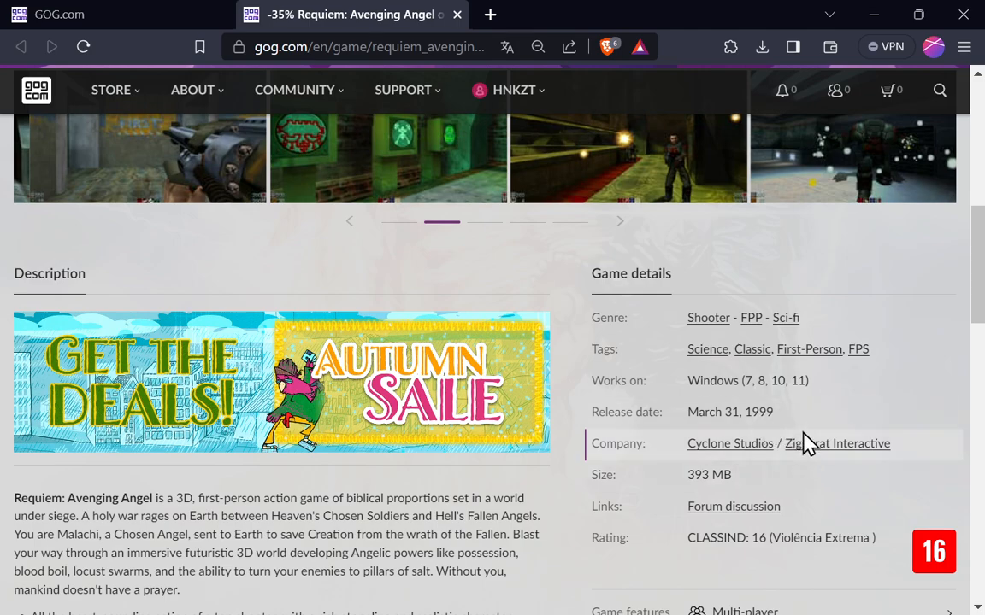
{"action": "mouse_move", "coordinate": [821, 500]}
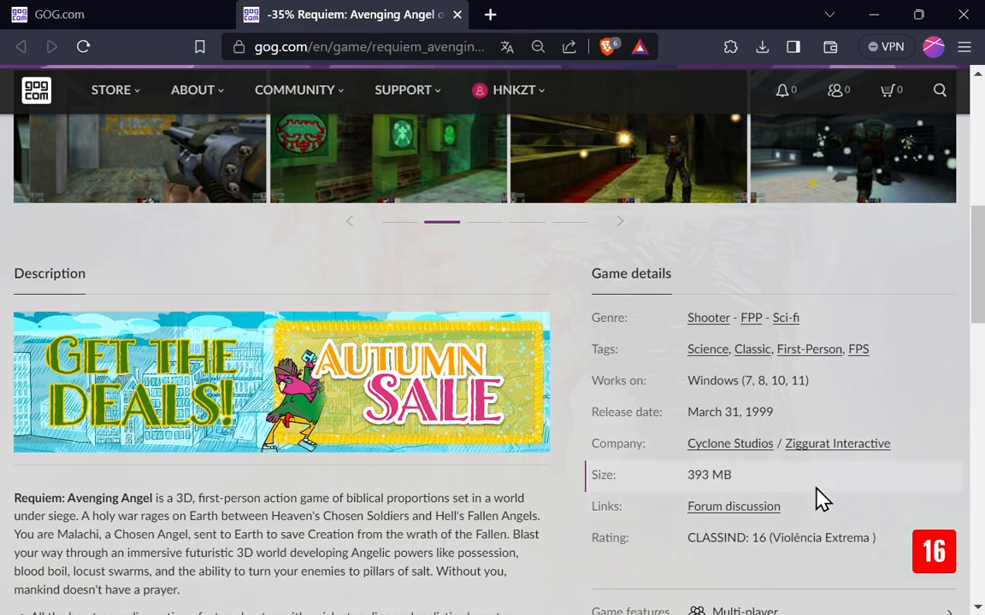
{"action": "mouse_move", "coordinate": [759, 492]}
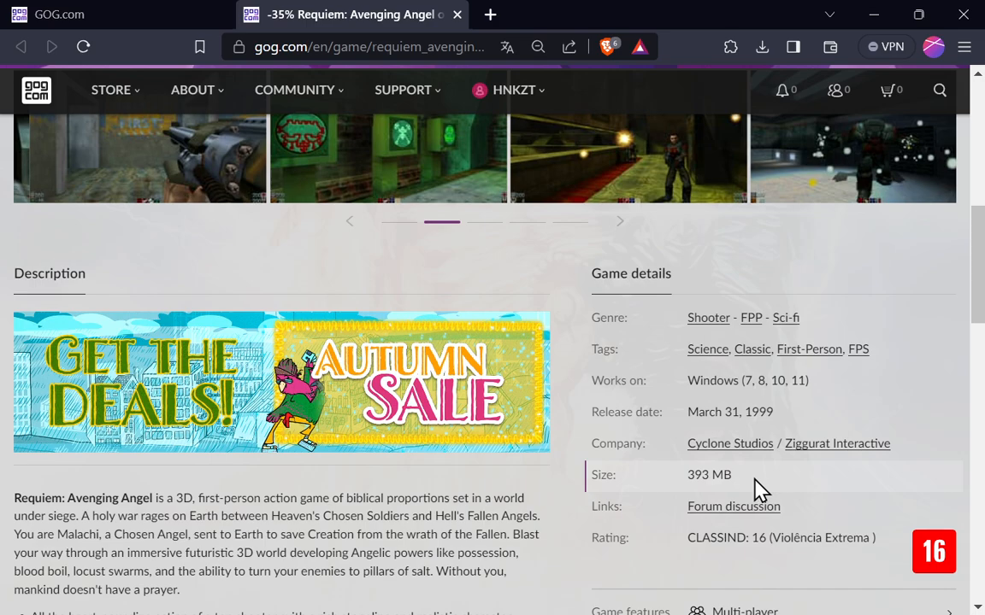
{"action": "mouse_move", "coordinate": [818, 495]}
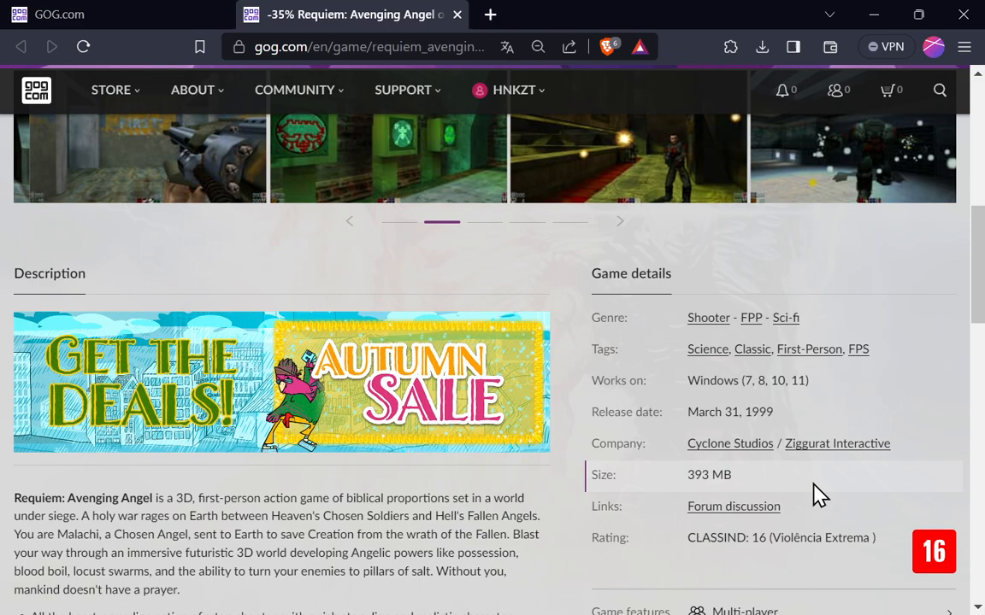
{"action": "scroll", "scroll_direction": "down", "scroll_amount": 3}
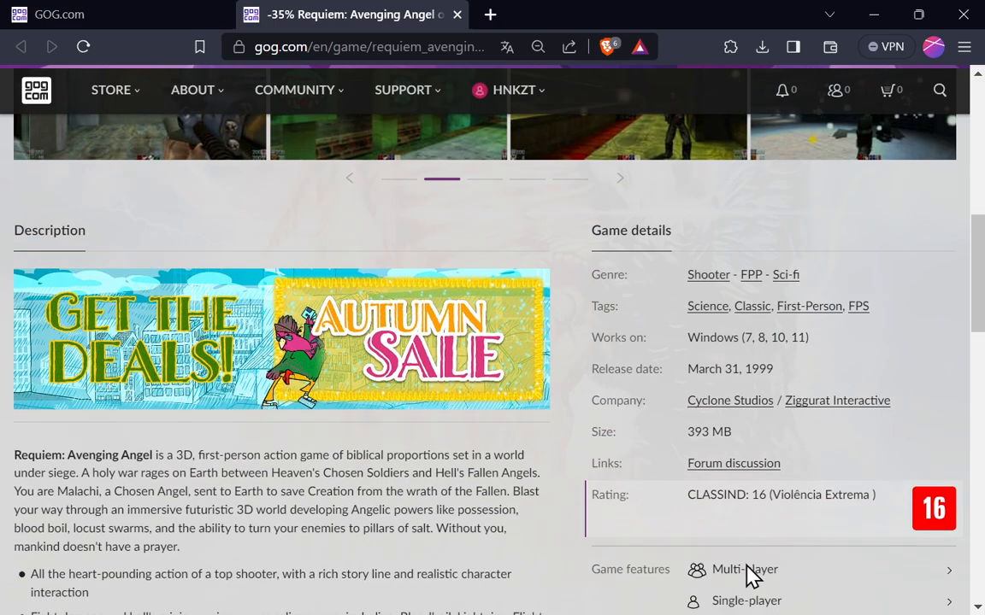
{"action": "scroll", "scroll_direction": "down", "scroll_amount": 3}
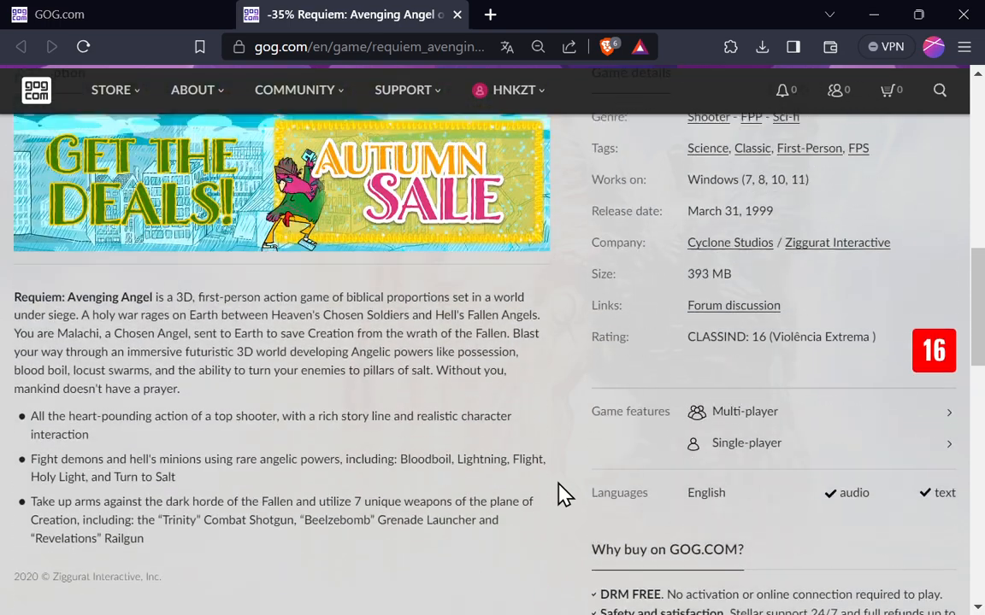
- Move down to the Goodies and minimum system requirements sections
{"action": "scroll", "scroll_direction": "down", "scroll_amount": 3}
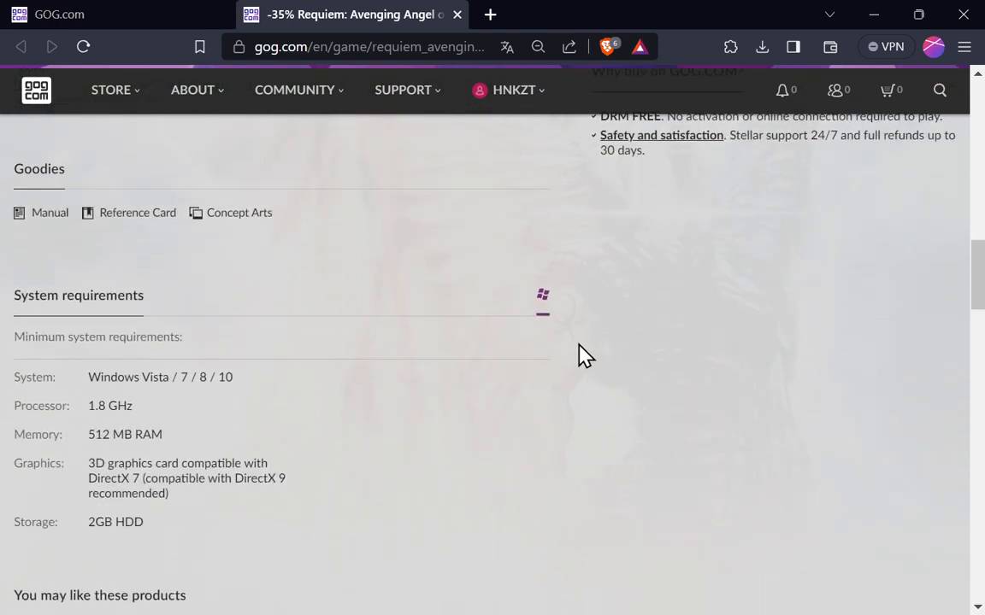
{"action": "mouse_move", "coordinate": [438, 380]}
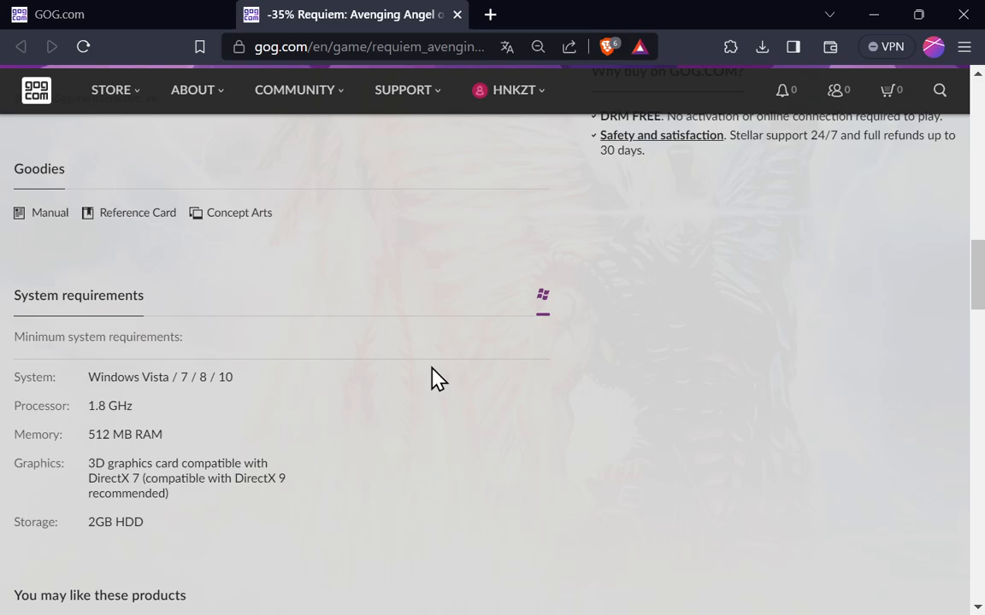
{"action": "mouse_move", "coordinate": [434, 376]}
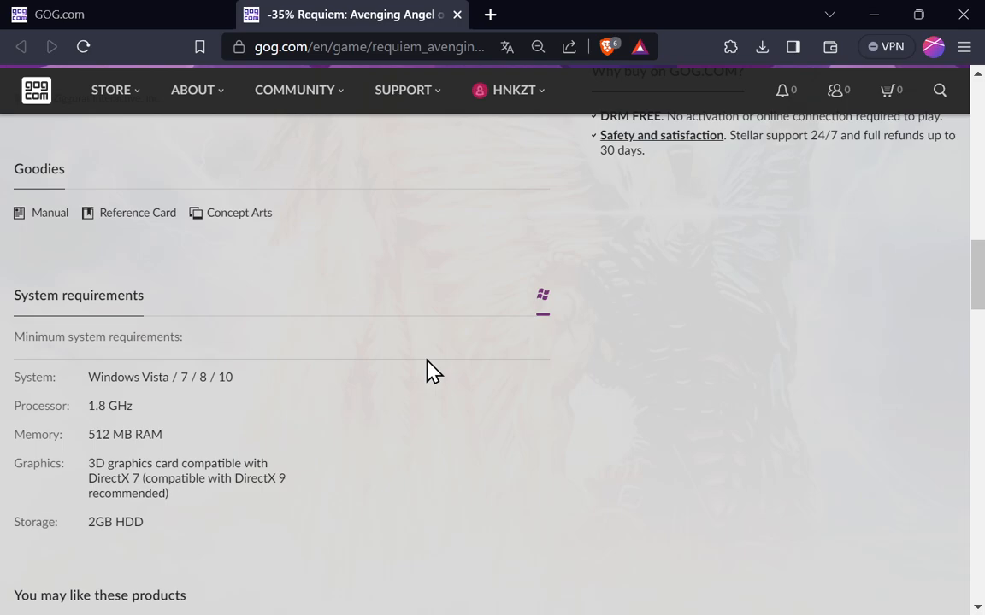
{"action": "mouse_move", "coordinate": [183, 536]}
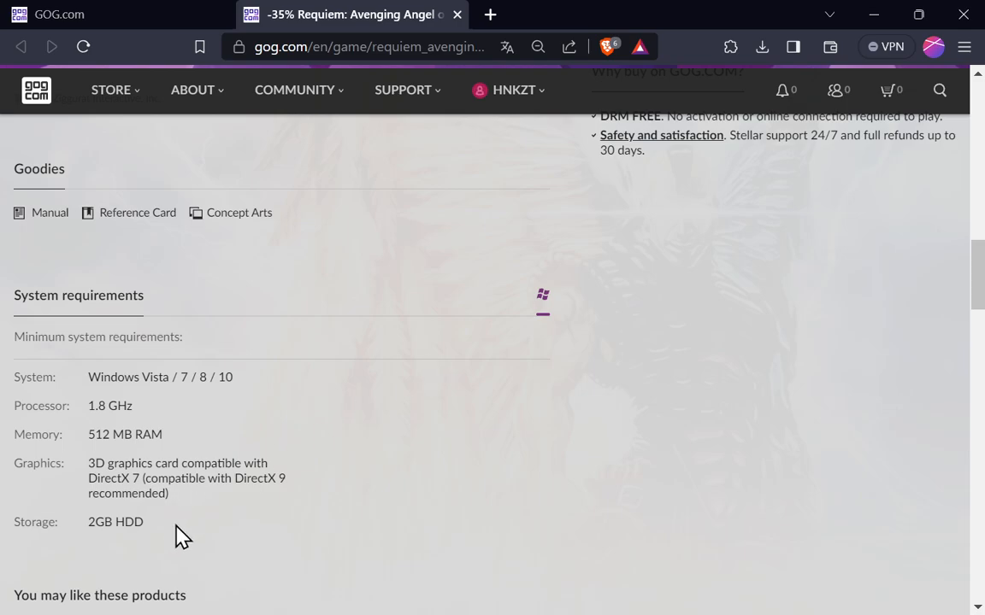
{"action": "mouse_move", "coordinate": [126, 544]}
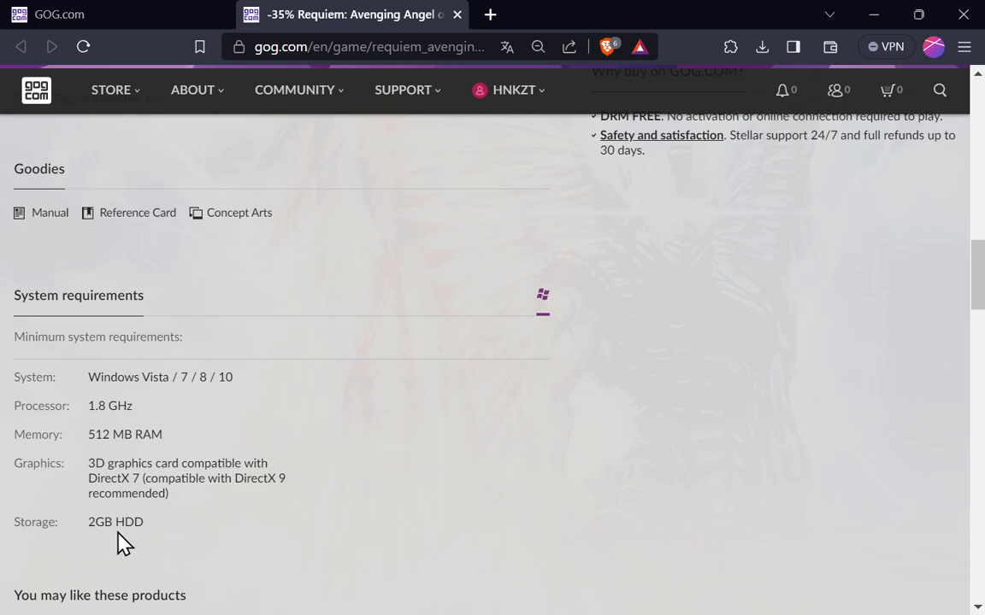
{"action": "mouse_move", "coordinate": [60, 549]}
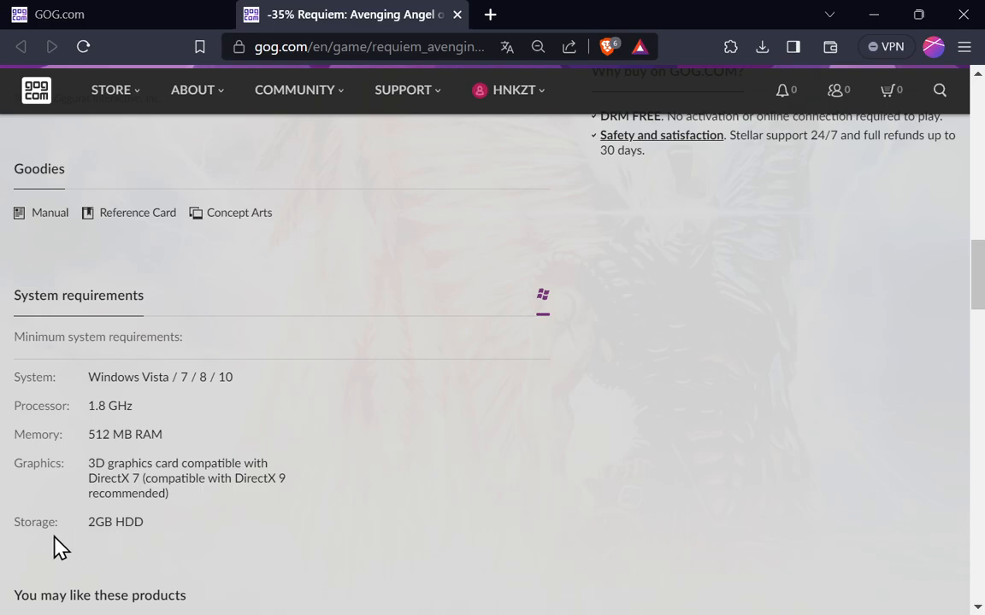
{"action": "mouse_move", "coordinate": [123, 545]}
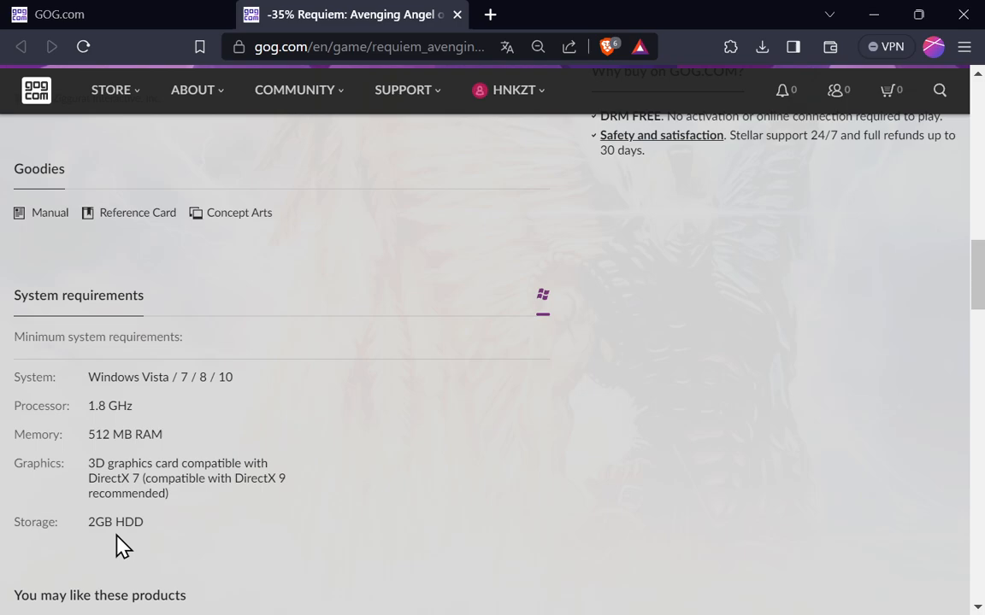
{"action": "mouse_move", "coordinate": [393, 560]}
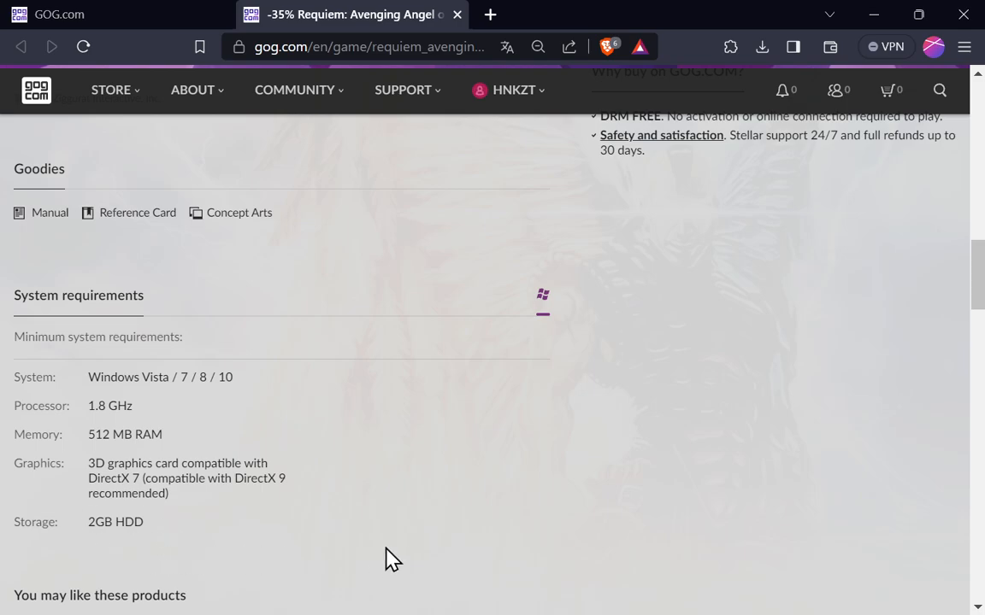
- Pass the 'You may like these products' row, then return to the page header with the 'Now on giveaway' box
{"action": "scroll", "scroll_direction": "down", "scroll_amount": 3}
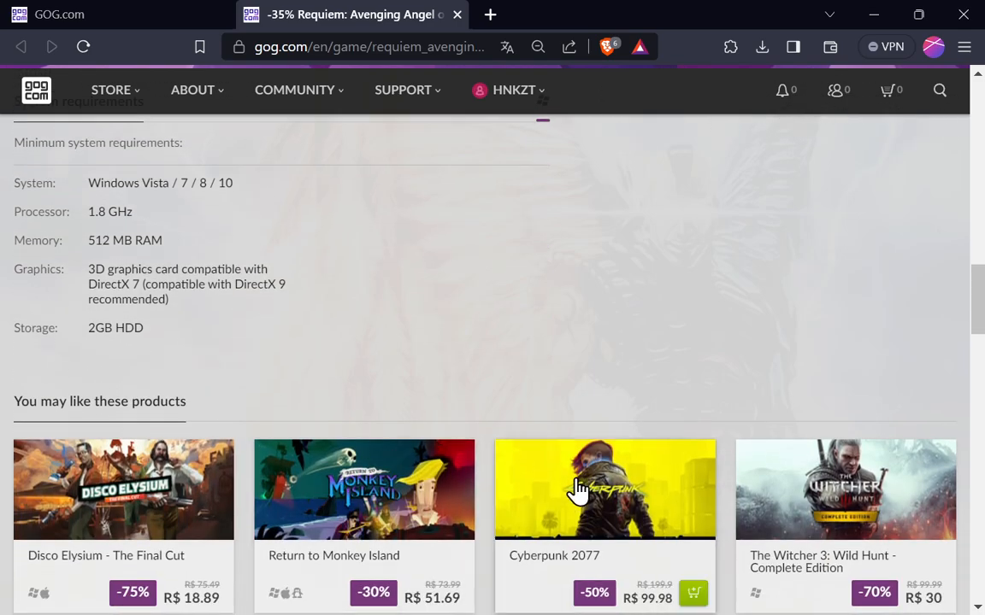
{"action": "mouse_move", "coordinate": [622, 465]}
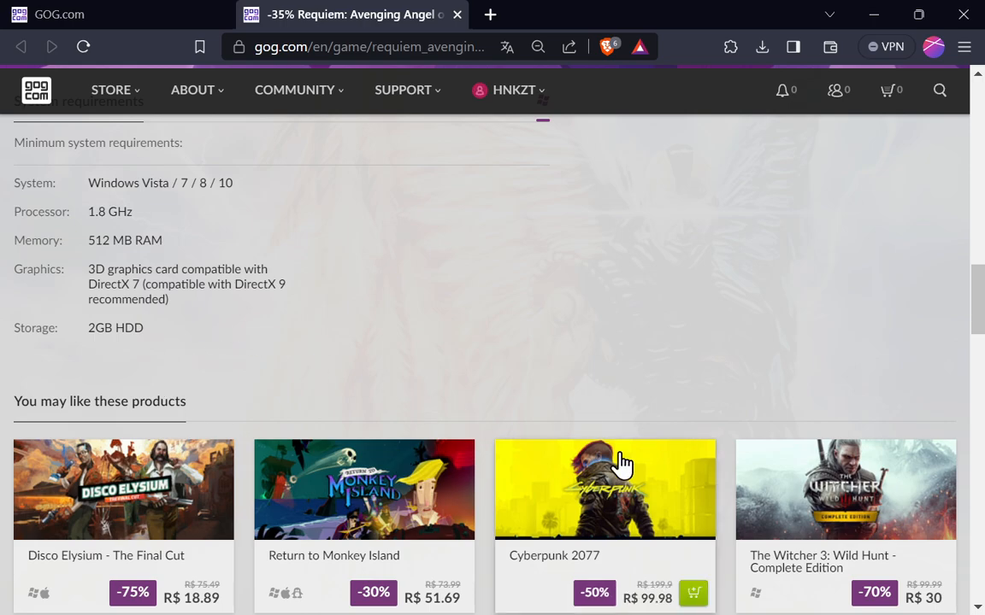
{"action": "scroll", "scroll_direction": "up", "scroll_amount": 3}
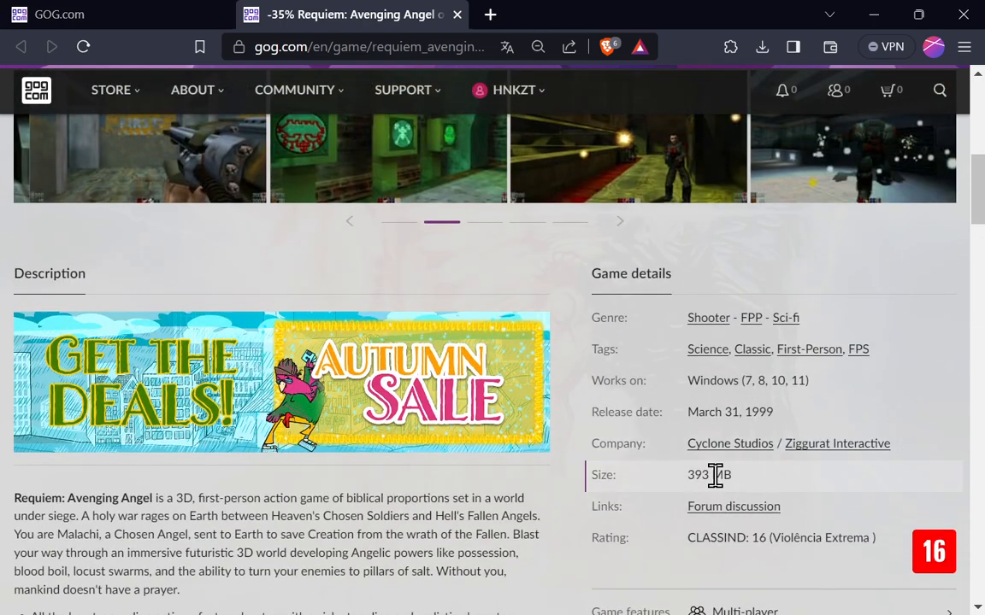
{"action": "scroll", "scroll_direction": "up", "scroll_amount": 3}
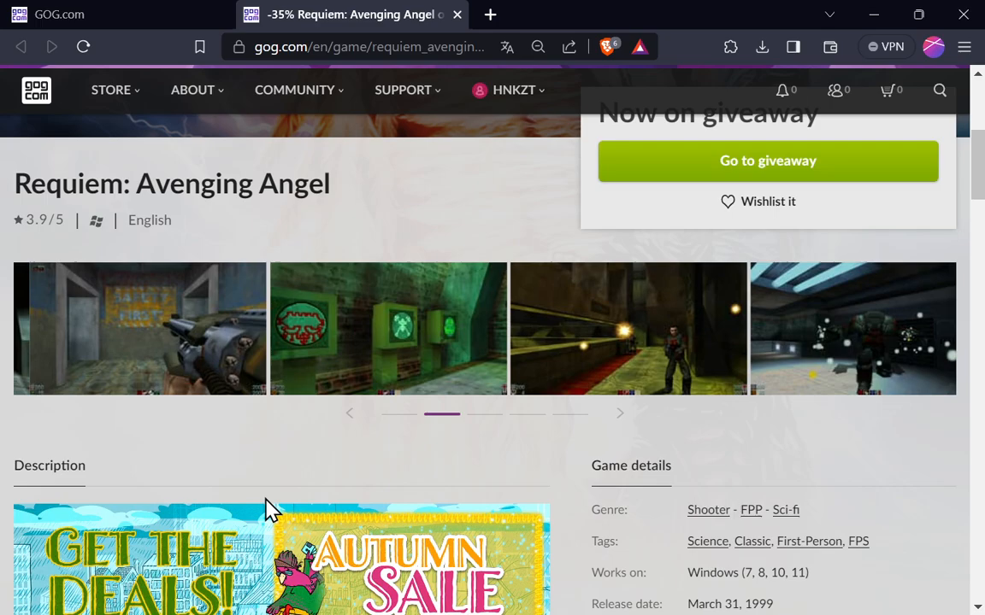
{"action": "scroll", "scroll_direction": "up", "scroll_amount": 3}
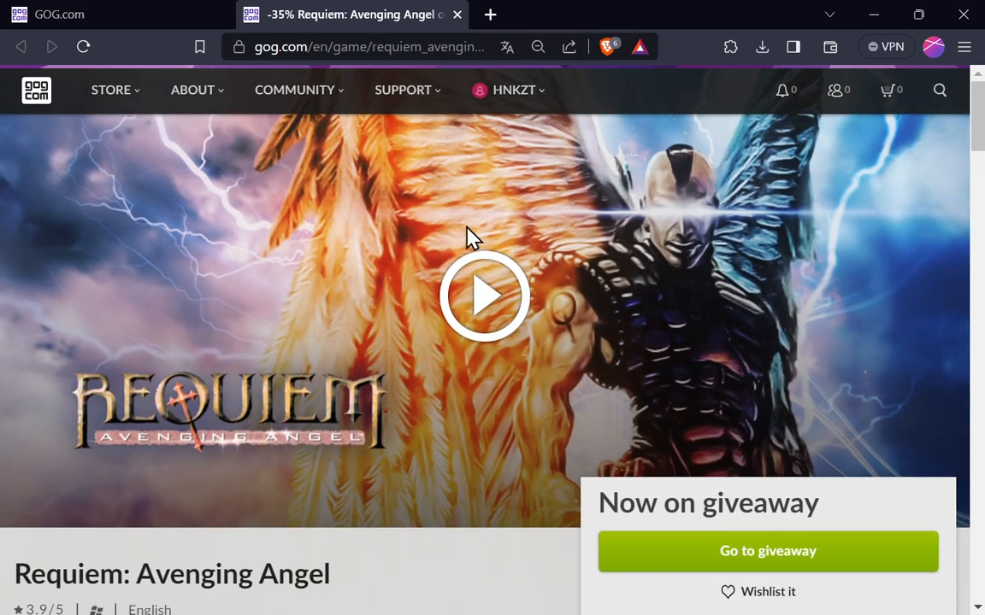
- Follow 'Go to giveaway' to the banner offering Requiem: Avenging Angel with 'Add to library' and its countdown
{"action": "left_click", "coordinate": [766, 550]}
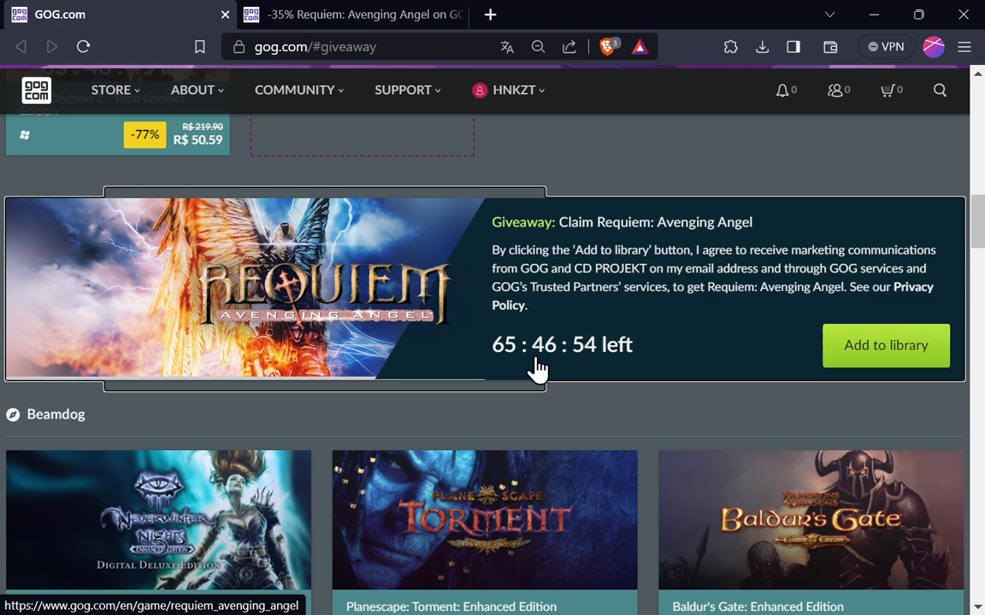
{"action": "mouse_move", "coordinate": [927, 378]}
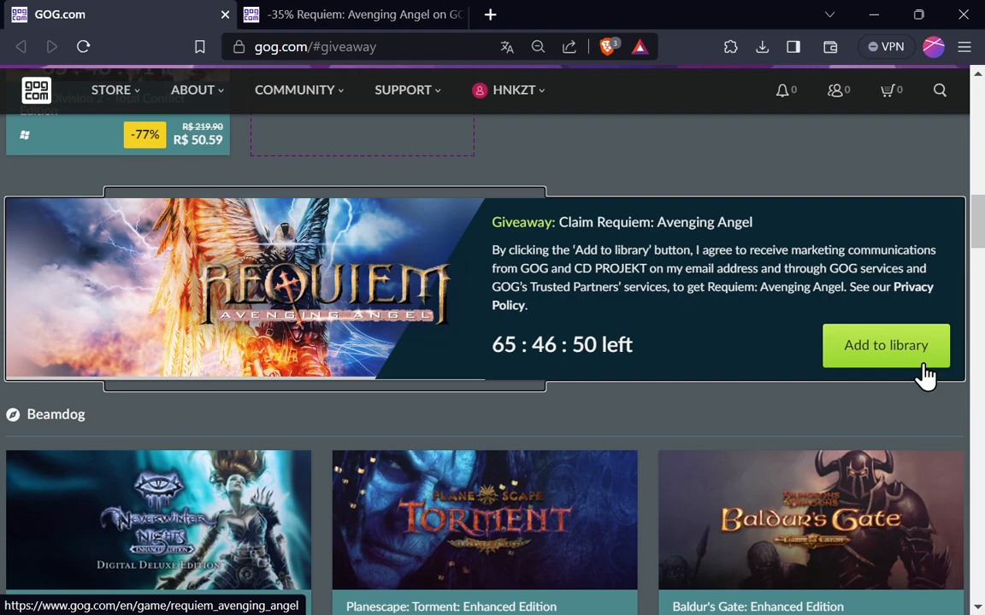
{"action": "mouse_move", "coordinate": [312, 379]}
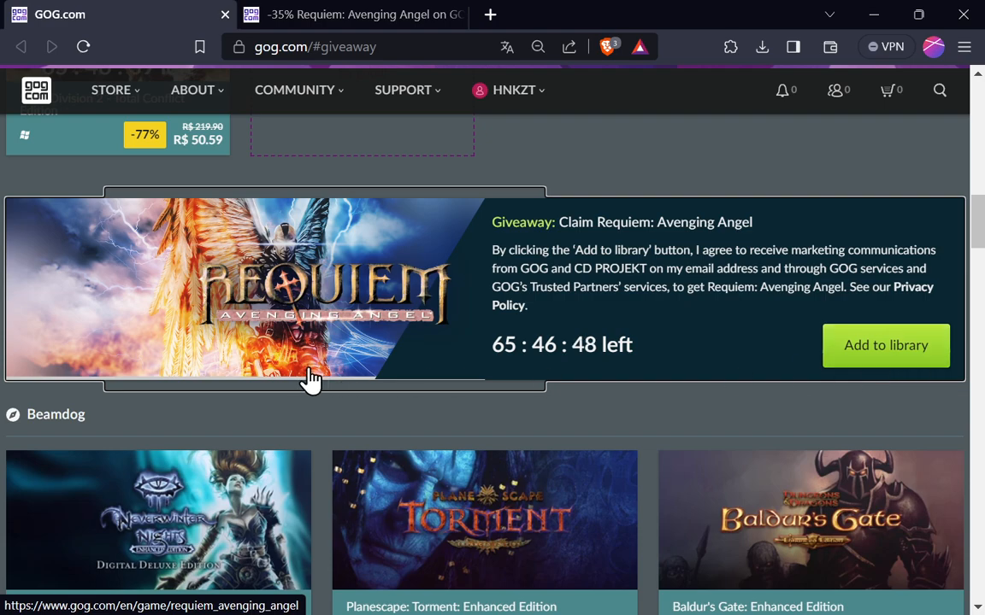